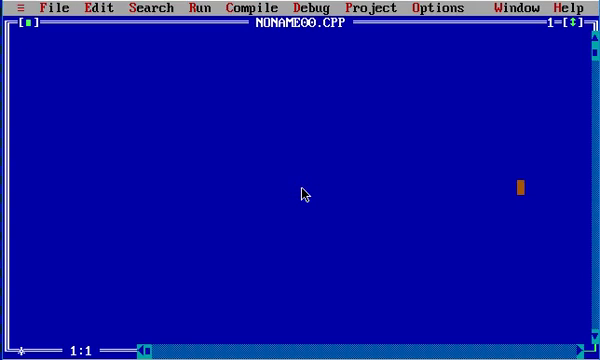
# Write the comment "//Difference between cin and gets function" and begin the first #include line.
pyautogui.write('//')
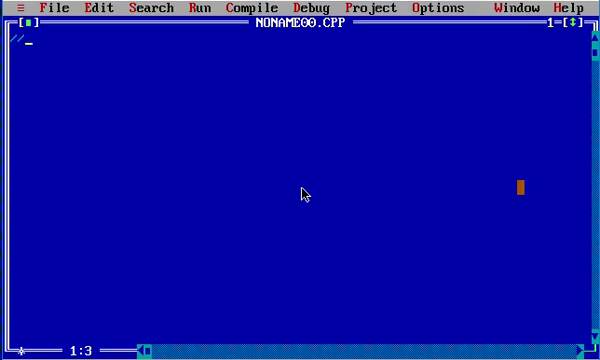
pyautogui.write('Differe')
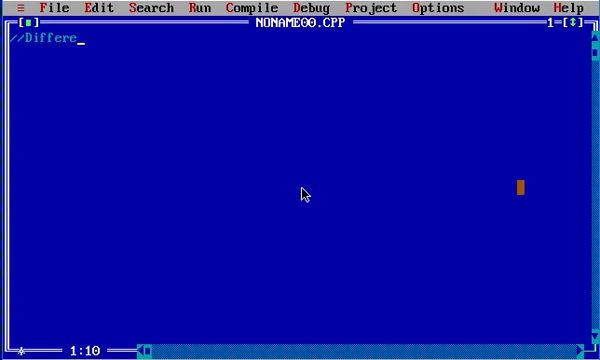
pyautogui.write('nce between')
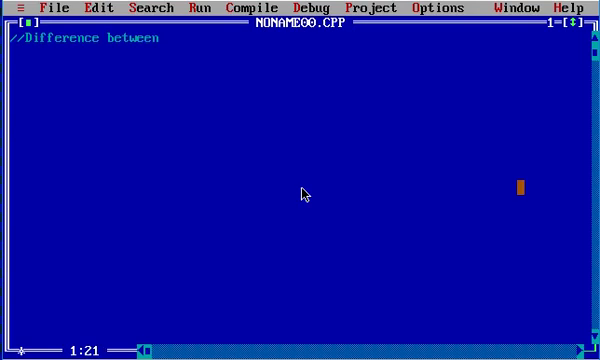
pyautogui.write('cin and g')
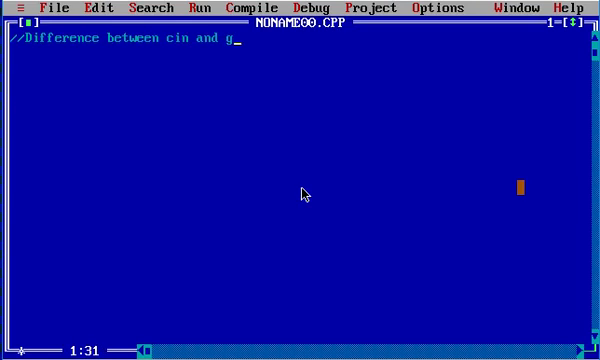
pyautogui.write('ets func')
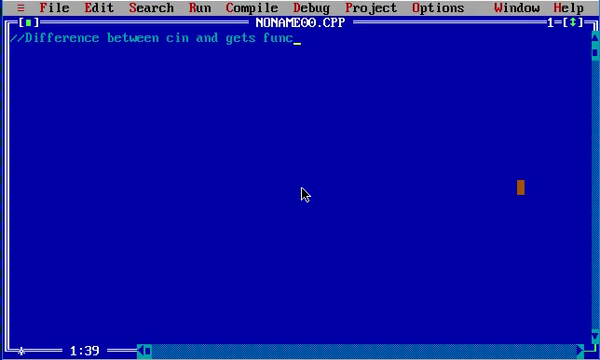
pyautogui.write('tion')
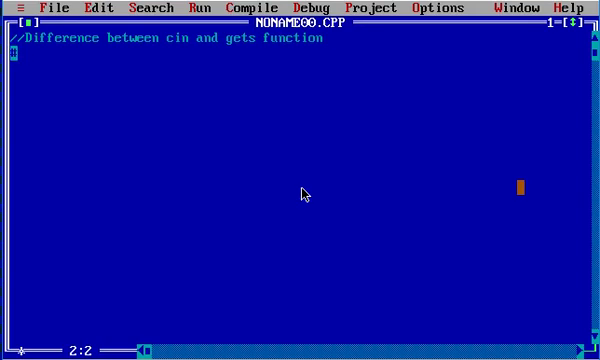
pyautogui.write('#include<')
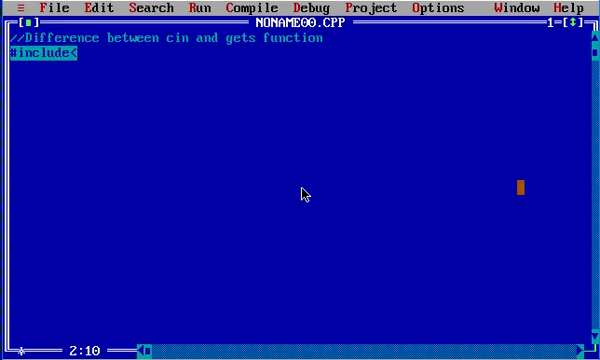
# Include iostream.h, stdio.h and conio.h, then move to a fresh line for main.
pyautogui.write('iostream.h>')
pyautogui.click(298, 66)
pyautogui.write('#inclu')
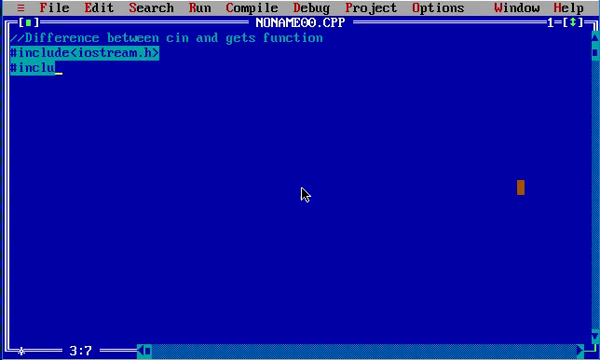
pyautogui.write('de')
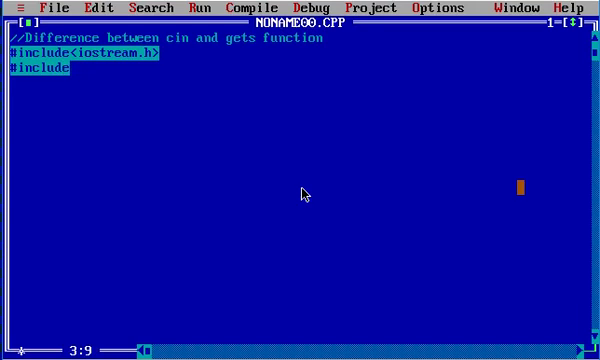
pyautogui.write('<stdio')
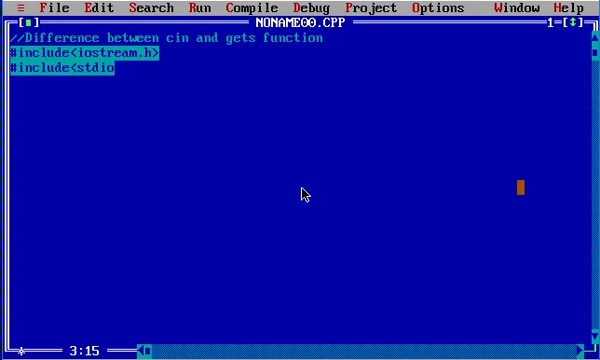
pyautogui.write('.h>')
pyautogui.click(64, 82)
pyautogui.write('#incl')
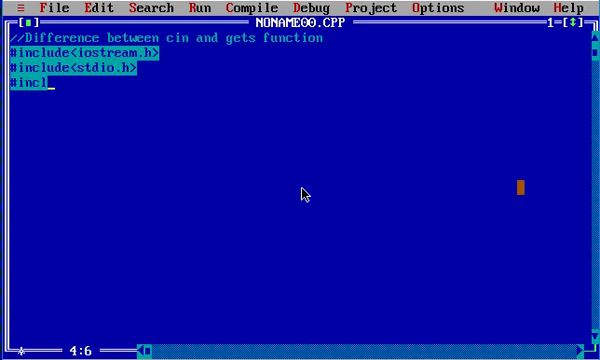
pyautogui.write('ude<con')
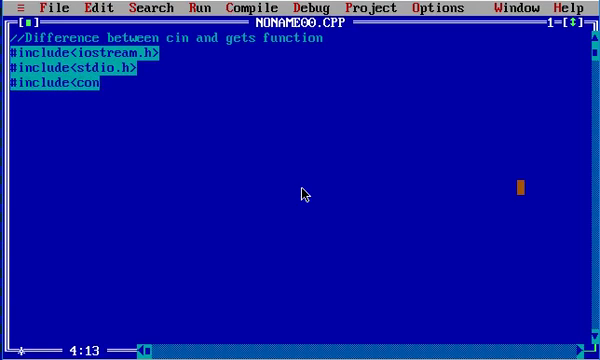
pyautogui.write('io.h>')
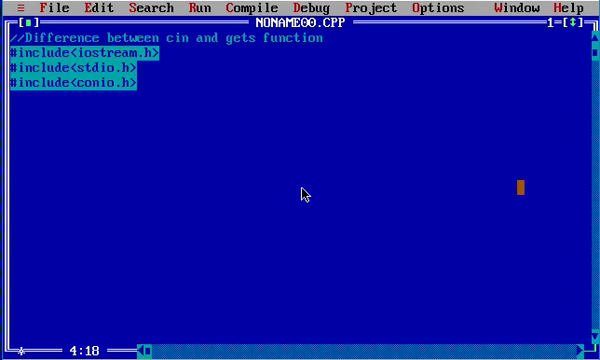
pyautogui.press('up')
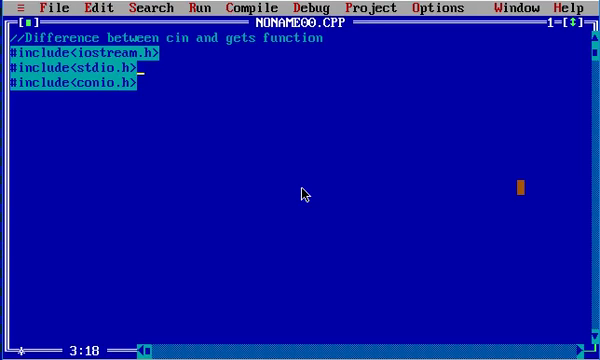
pyautogui.press('Down')
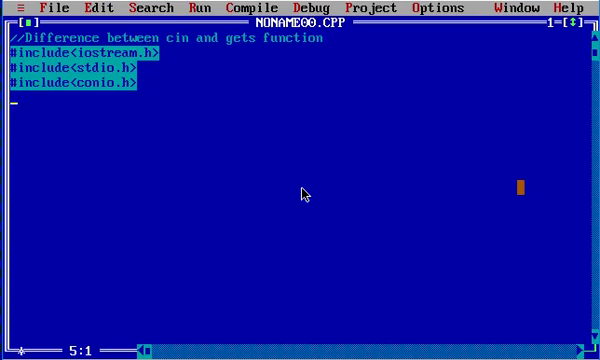
# Write void main() declaring char a[20] and the prompt cout<<"Enter the string".
pyautogui.write('voi')
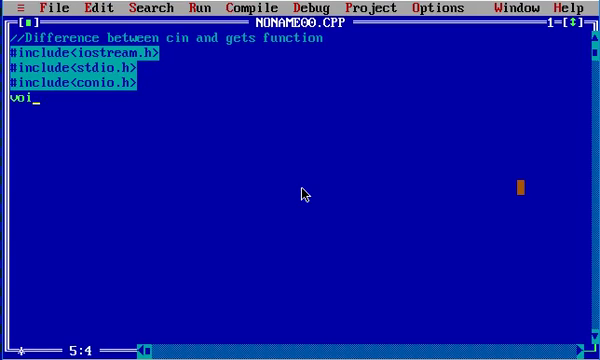
pyautogui.write('d main()')
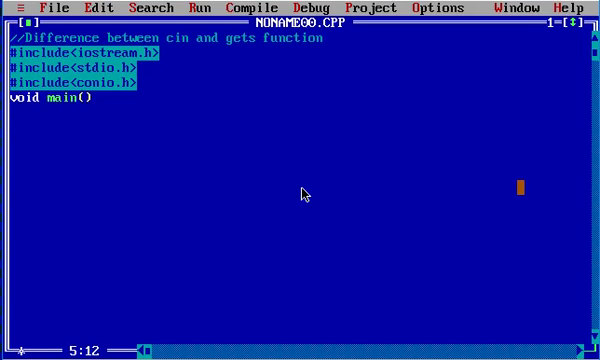
pyautogui.write('{')
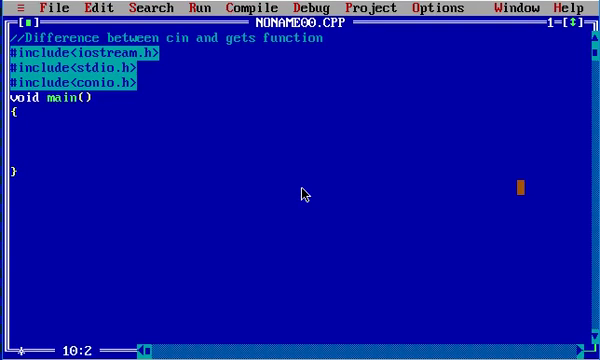
pyautogui.write('cout')
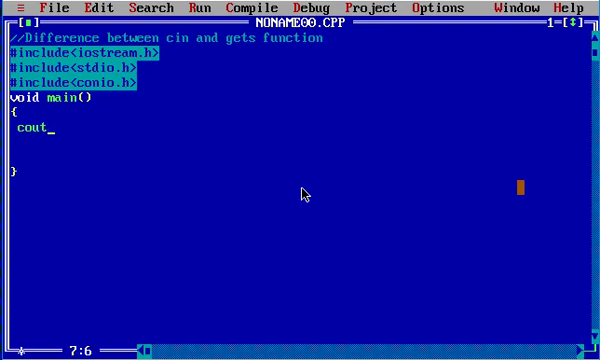
pyautogui.write('<<""')
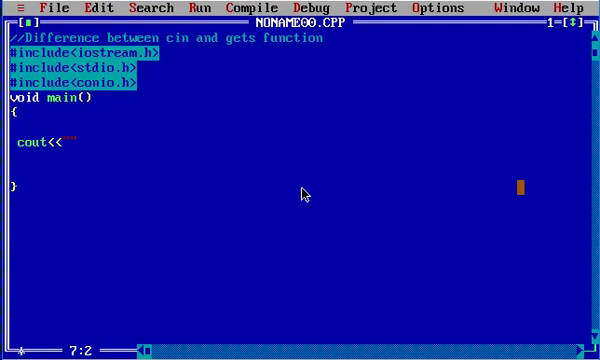
pyautogui.write('char a[]')
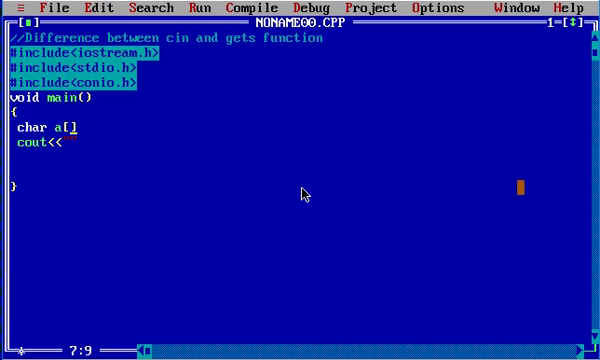
pyautogui.write('20];')
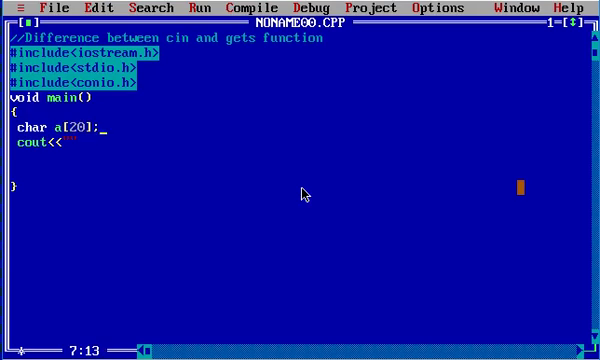
pyautogui.write('"E"')
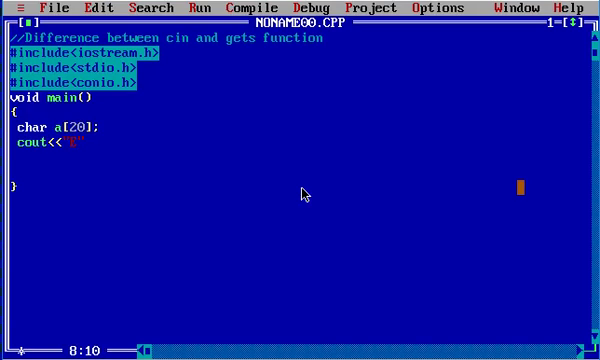
pyautogui.write('Enter the st')
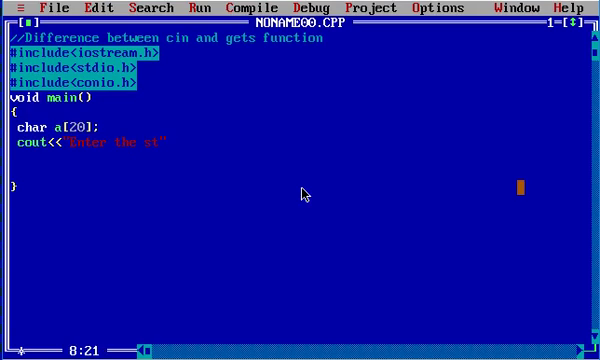
pyautogui.write('ring\\n')
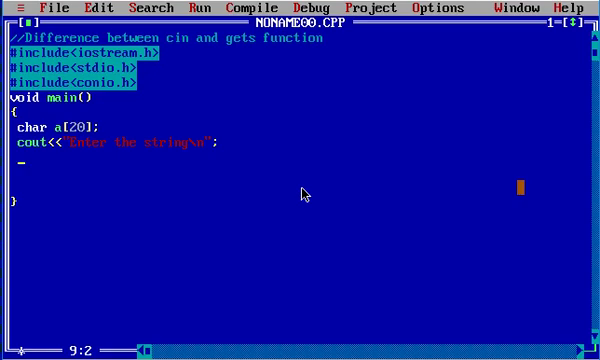
# Read the string with cin>>a, print it with cout<<a, wait with getch(), and compile.
pyautogui.write('cin>>')
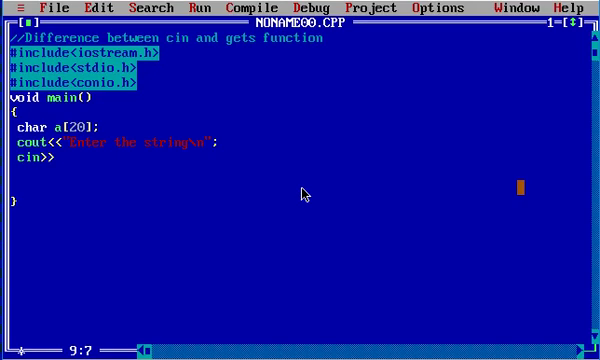
pyautogui.write('a;')
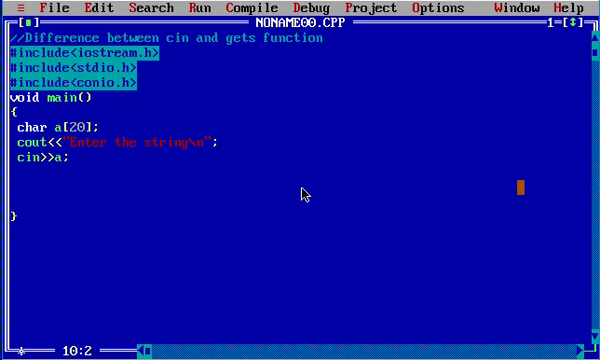
pyautogui.press('Enter')
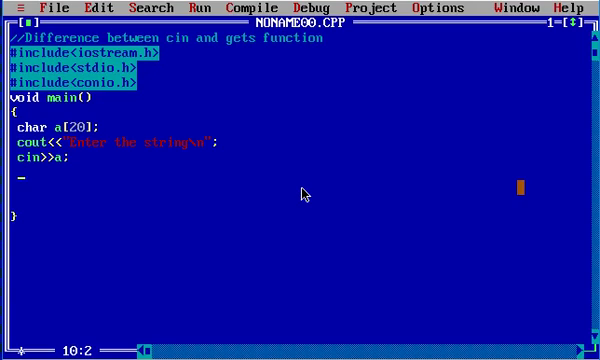
pyautogui.write('cout<<')
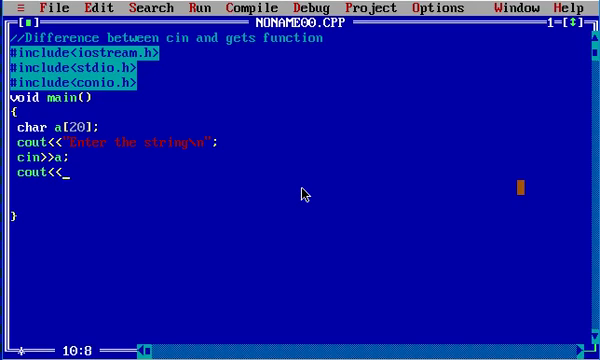
pyautogui.write('a;')
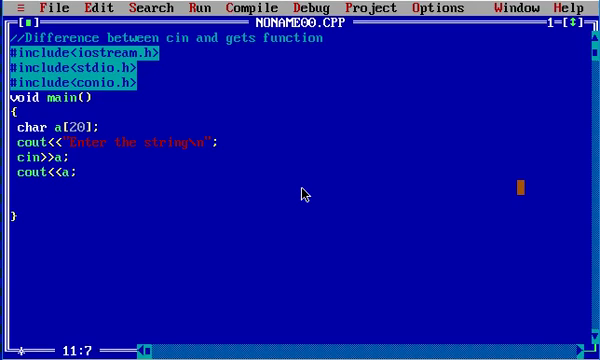
pyautogui.write('get')
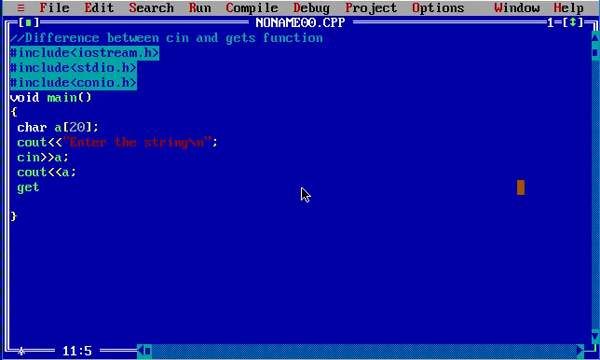
pyautogui.write('ch();')
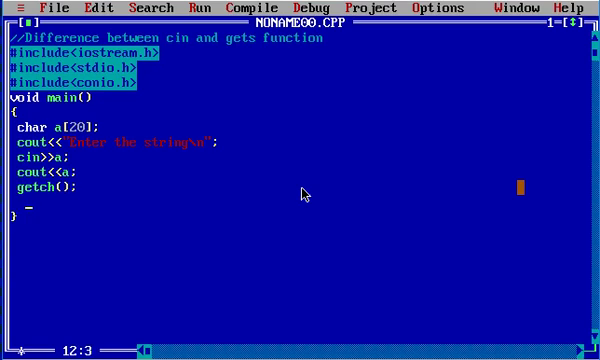
pyautogui.press('F9')
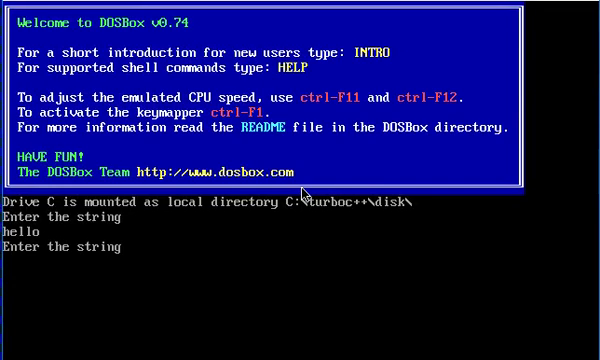
# Test the cin version with "Hello" and then the two-word name "Nishant Thapliyal".
pyautogui.write('Hello')
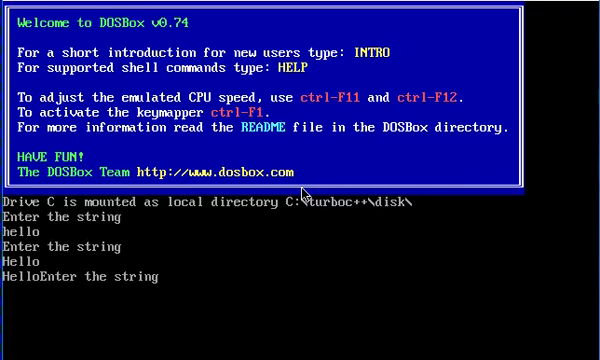
pyautogui.press('enter')
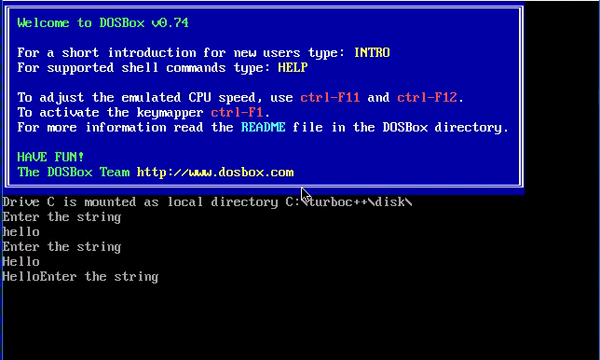
pyautogui.write('Nishant')
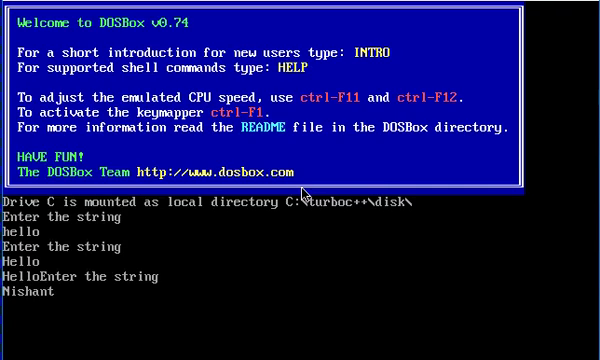
pyautogui.write('Thapliyal')
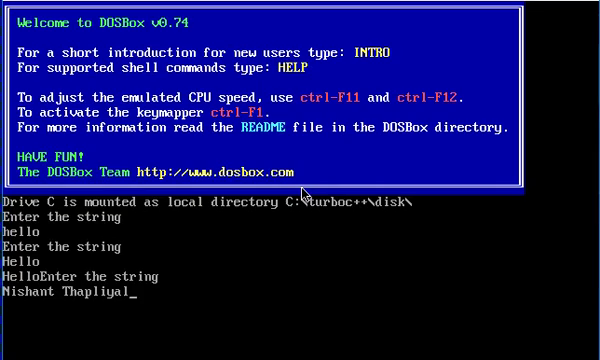
pyautogui.write('Nishant')
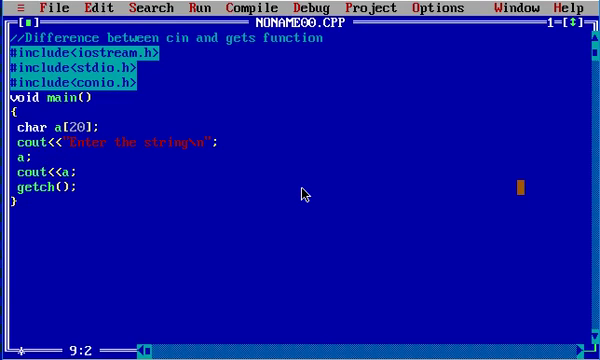
# Replace the input with gets(a) and add clrscr(); at the start of main.
pyautogui.write('gets(a')
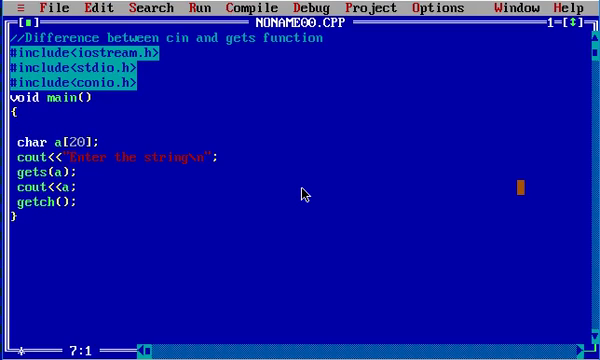
pyautogui.write('clrs')
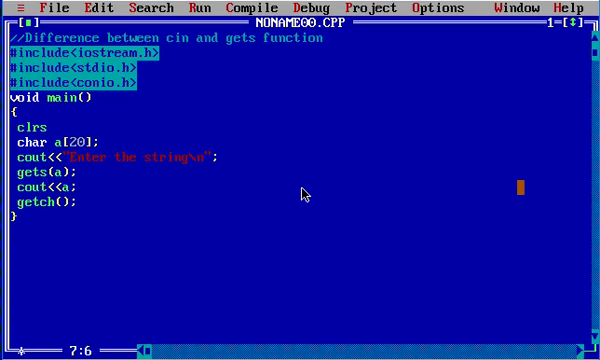
pyautogui.write('cr();')
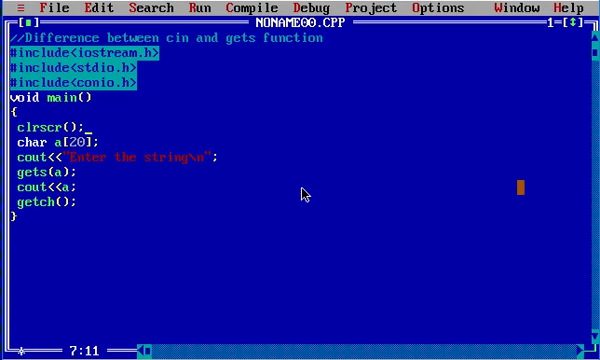
# Run the gets version and enter "Nishant Thapliyal" at the prompt.
pyautogui.press('f9')
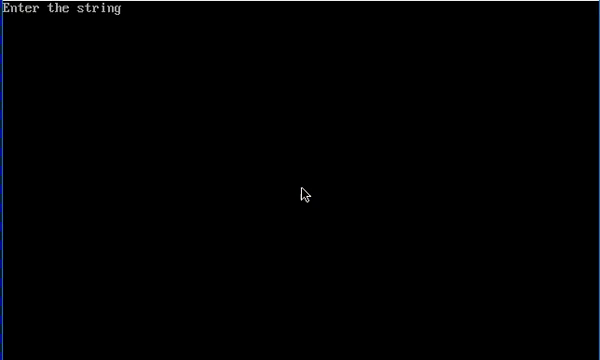
pyautogui.write('Nishant T')
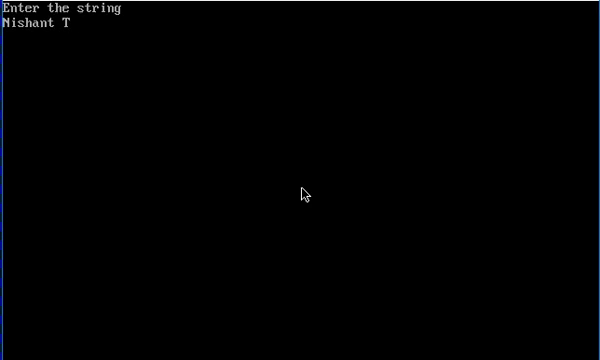
pyautogui.write('hapliyal')
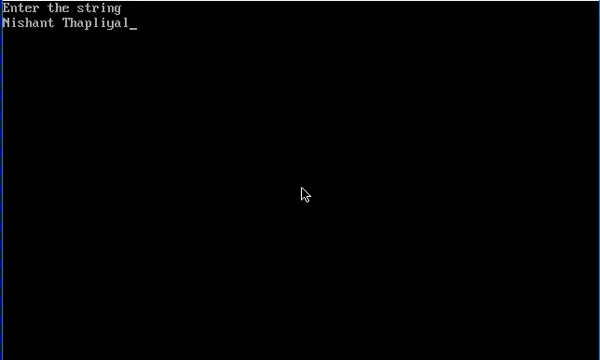